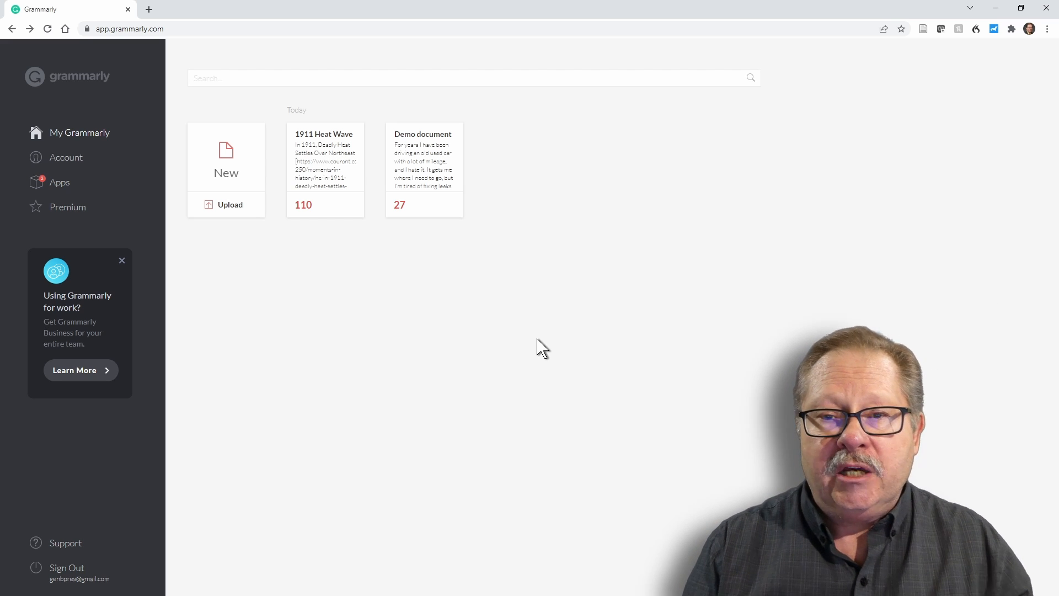
# Step: Open the 1911 Heat Wave document from the My Grammarly page
pyautogui.click(324, 160)
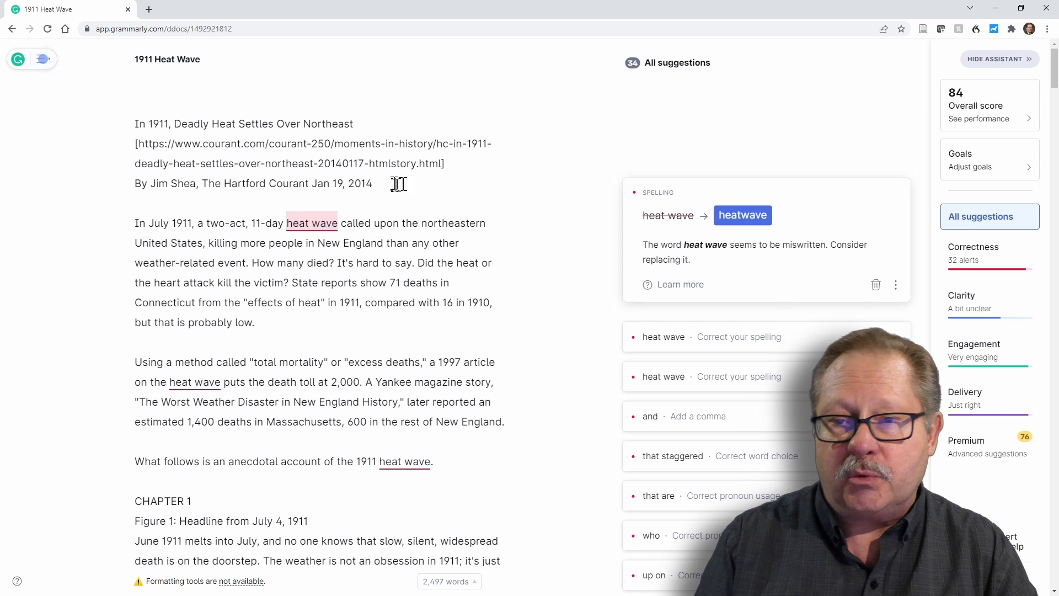
pyautogui.moveTo(543, 251)
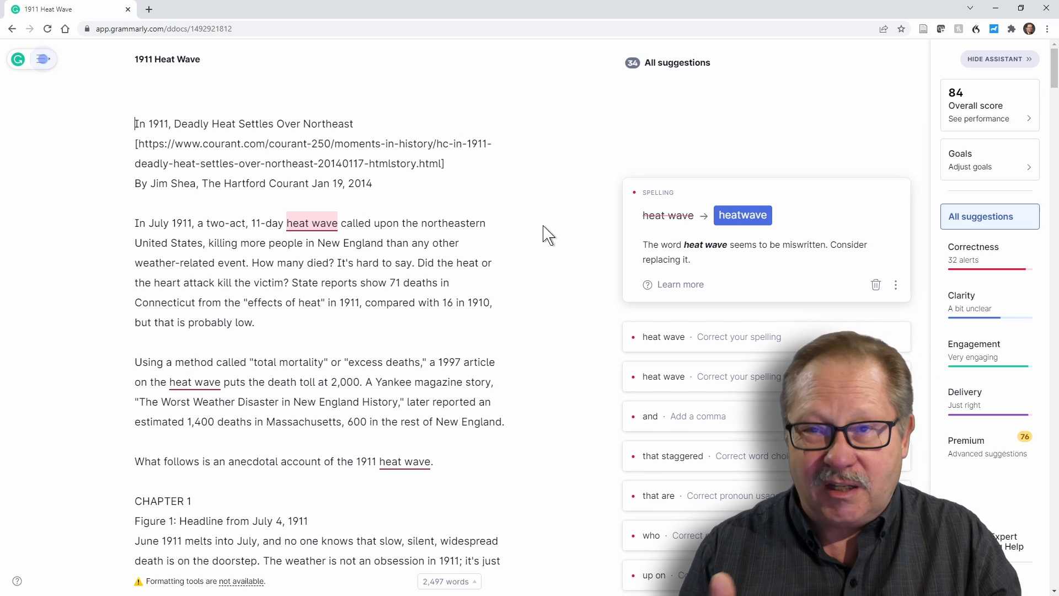
pyautogui.moveTo(757, 220)
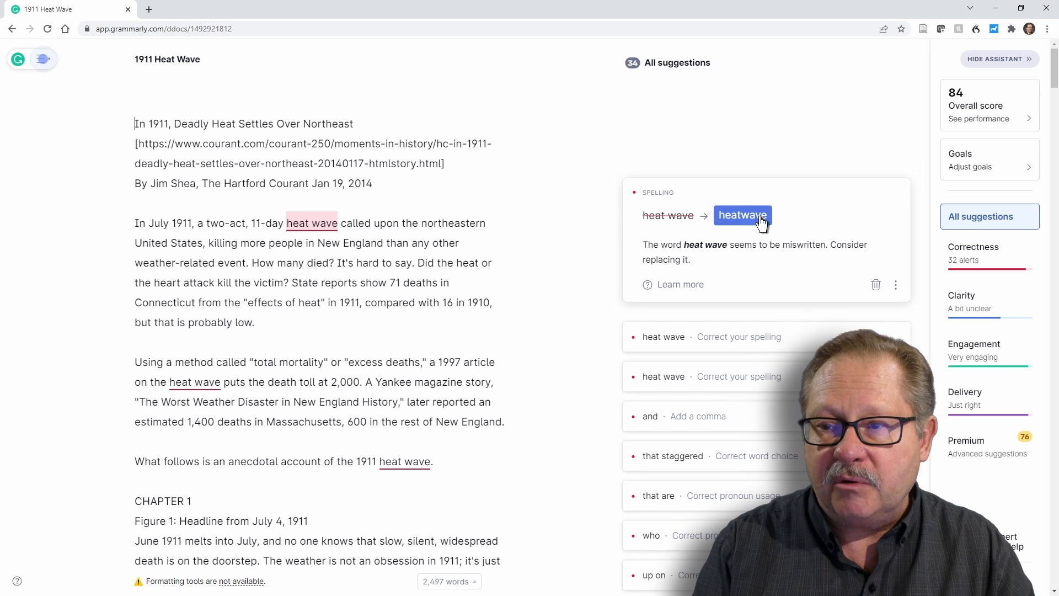
pyautogui.moveTo(745, 219)
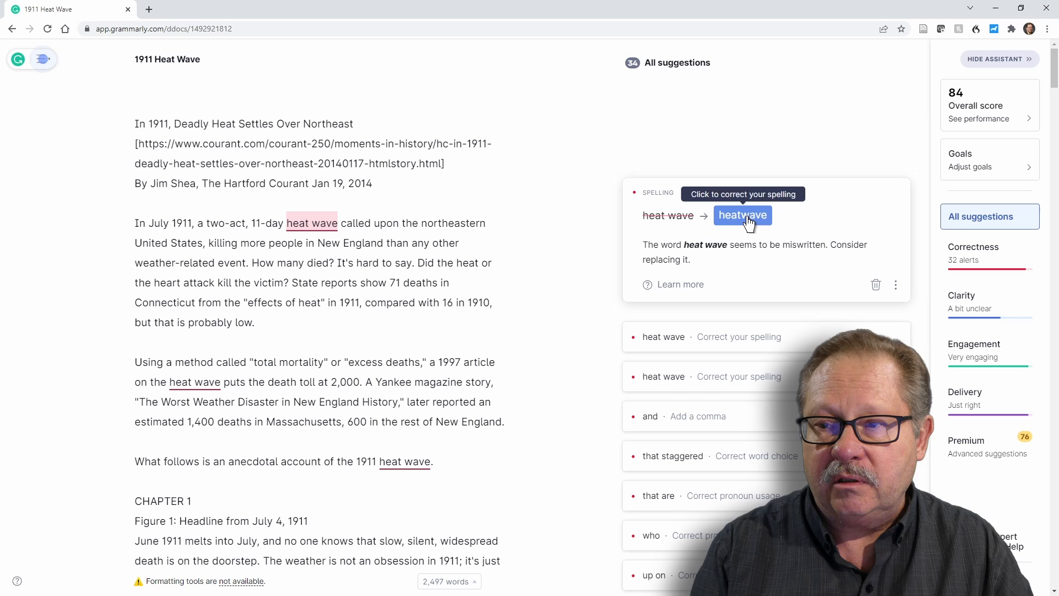
# Step: Accept the 'heatwave' spelling for the first two 'heat wave' occurrences
pyautogui.click(742, 215)
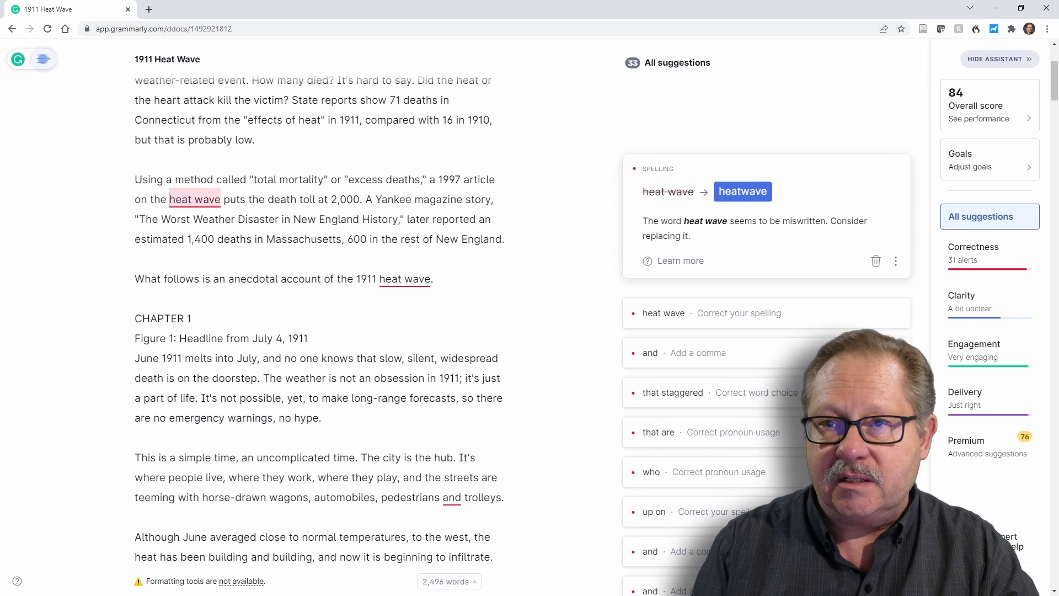
pyautogui.moveTo(742, 192)
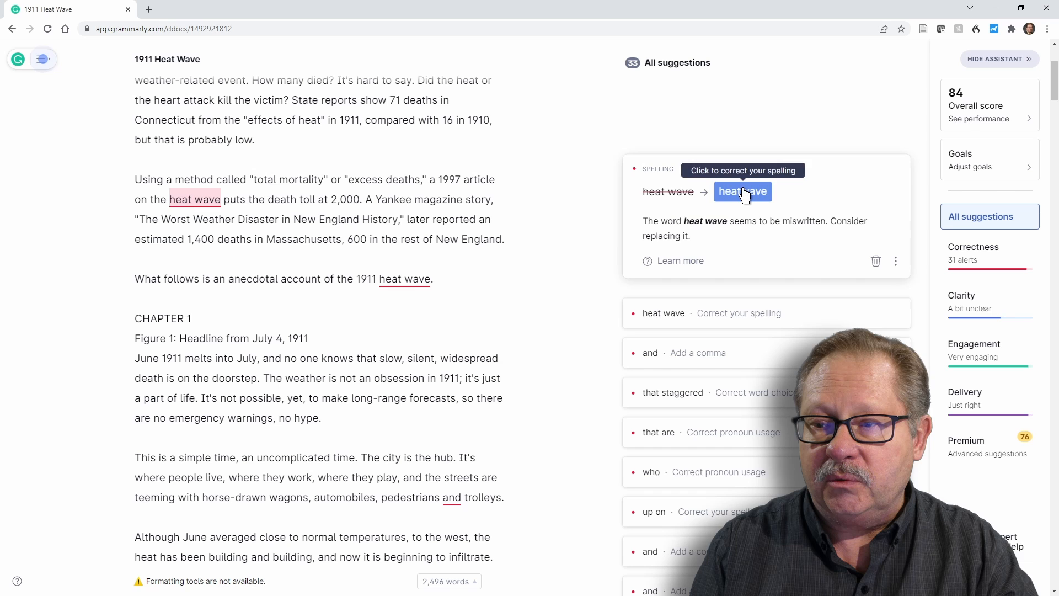
pyautogui.click(743, 192)
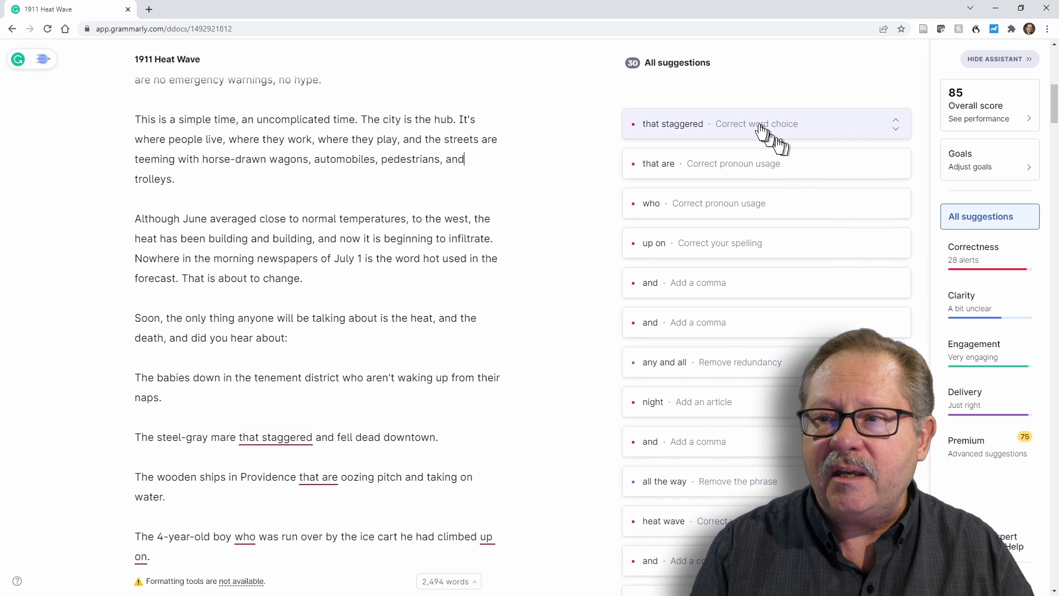
# Step: Expand the 'that staggered' word-choice suggestion so it can become 'staggered'
pyautogui.click(693, 123)
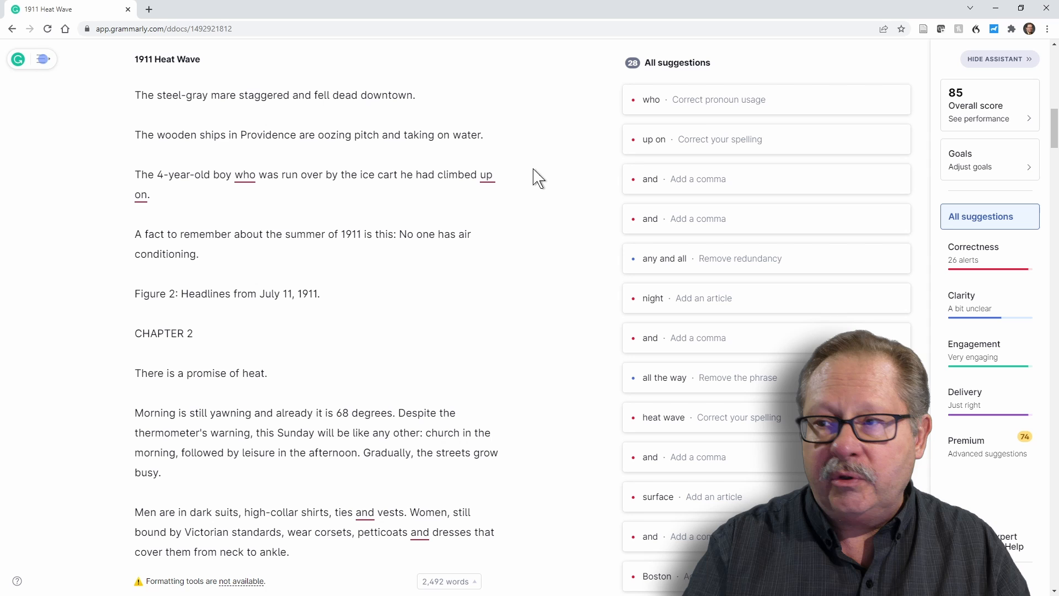
pyautogui.moveTo(975, 99)
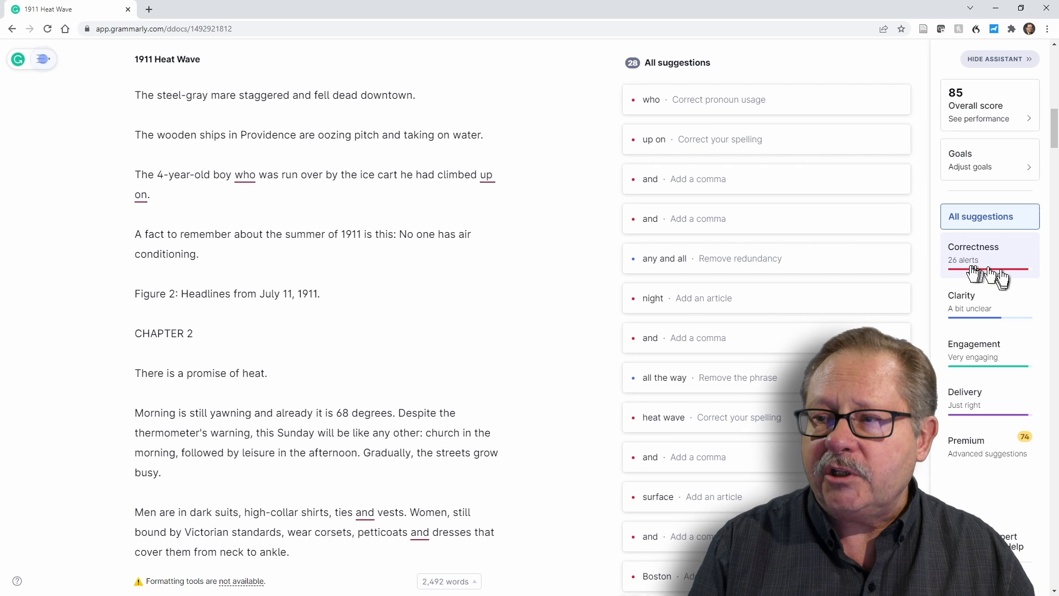
pyautogui.moveTo(972, 269)
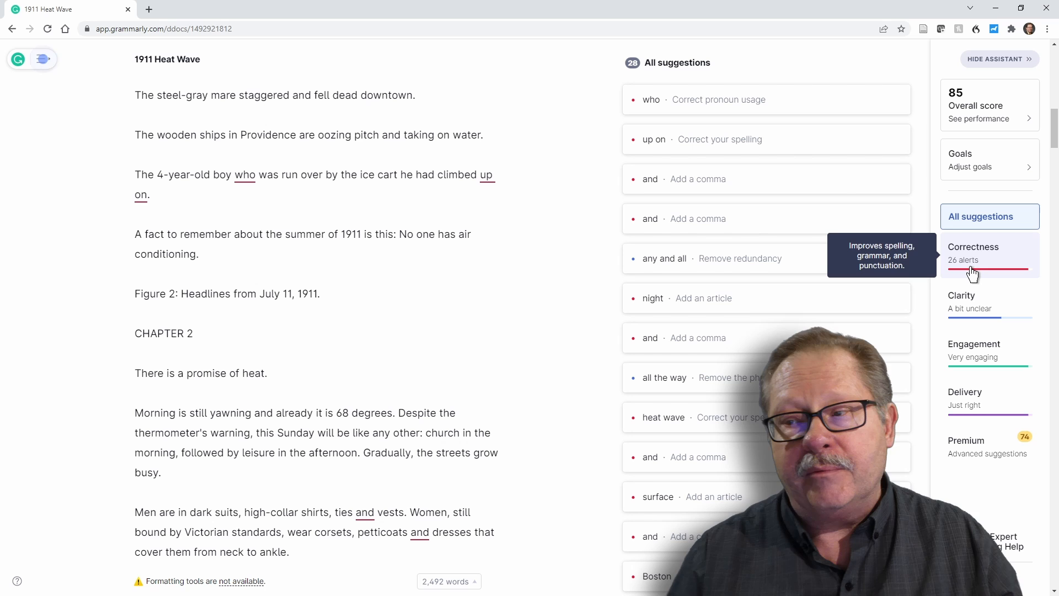
pyautogui.moveTo(986, 314)
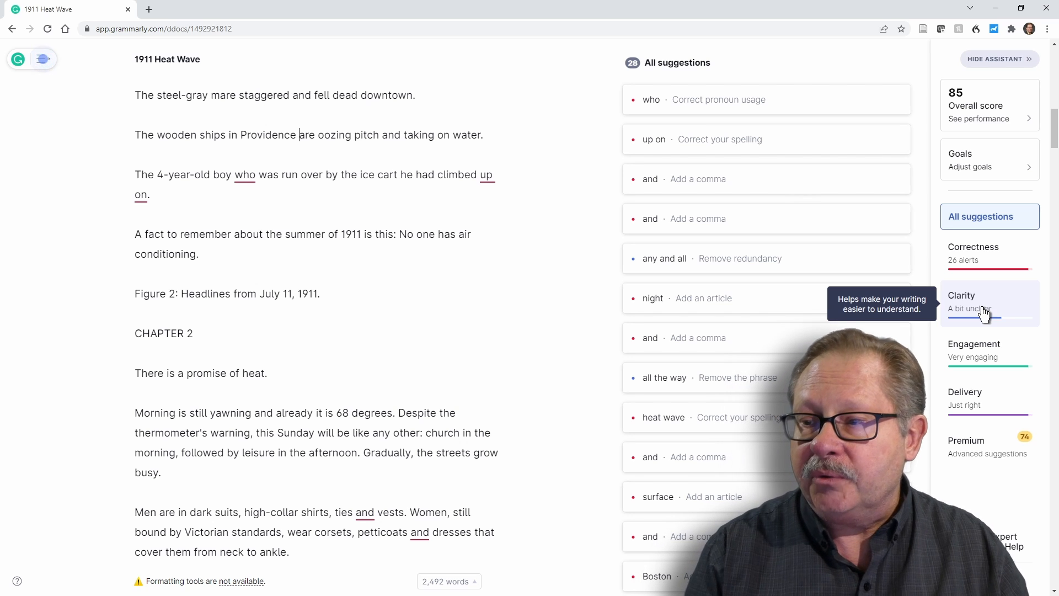
pyautogui.moveTo(975, 357)
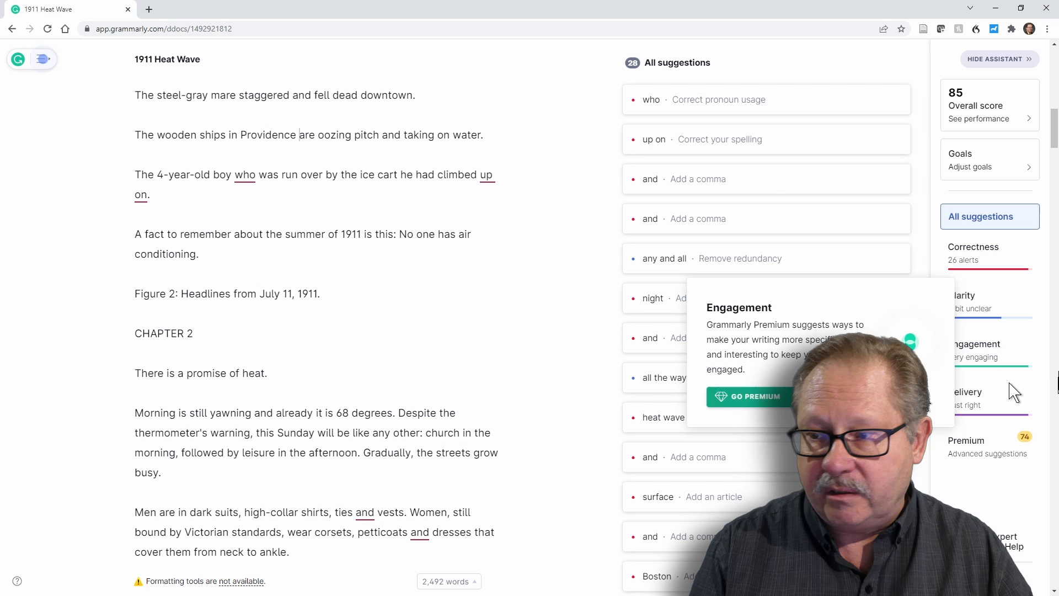
pyautogui.moveTo(976, 403)
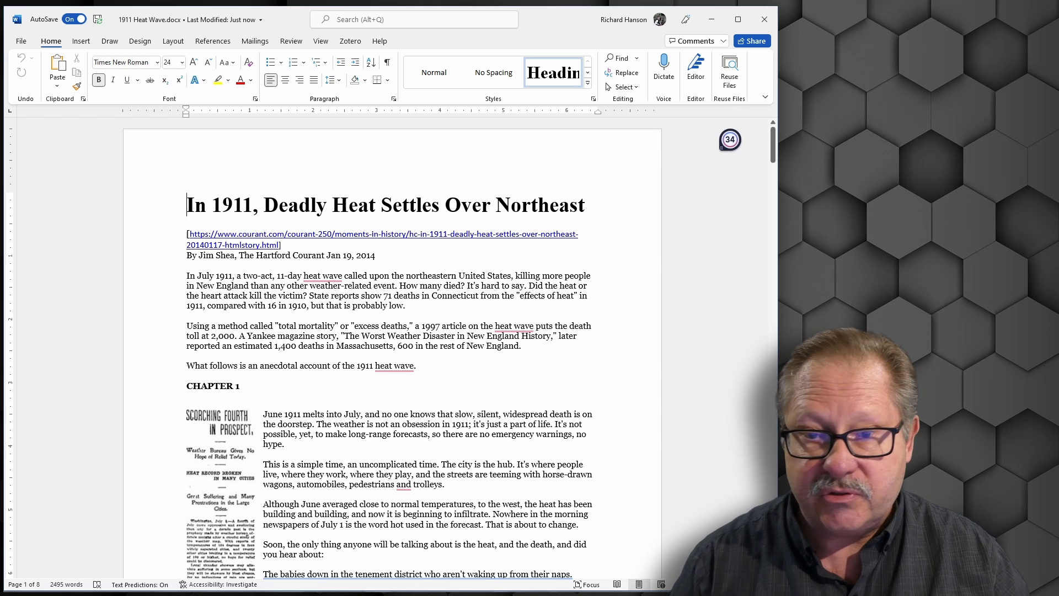
# Step: Change both underlined 'heat wave' occurrences to 'heatwave' via the Grammarly cards
pyautogui.rightClick(322, 276)
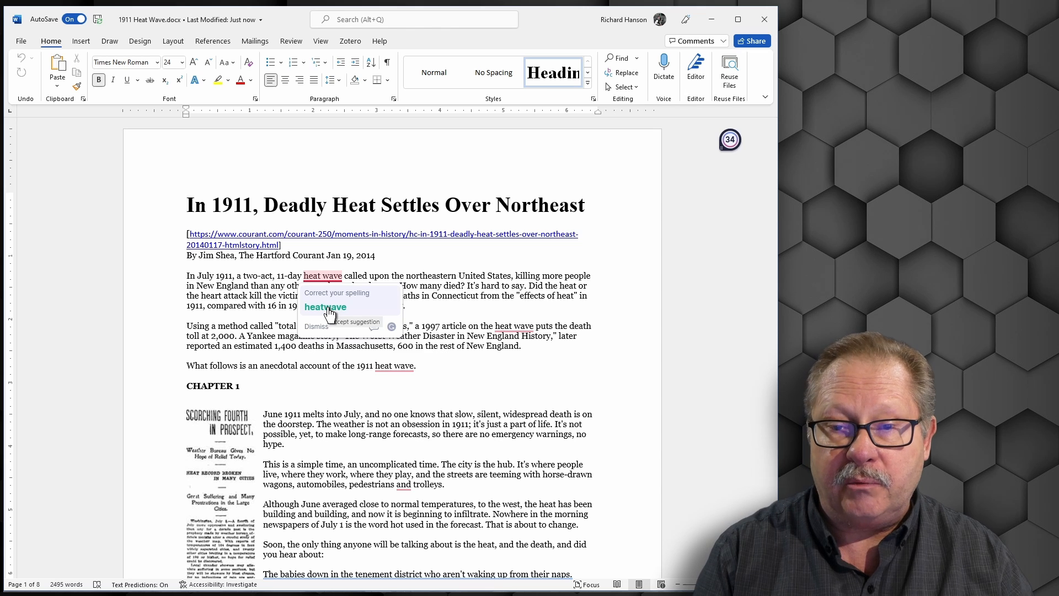
pyautogui.click(324, 307)
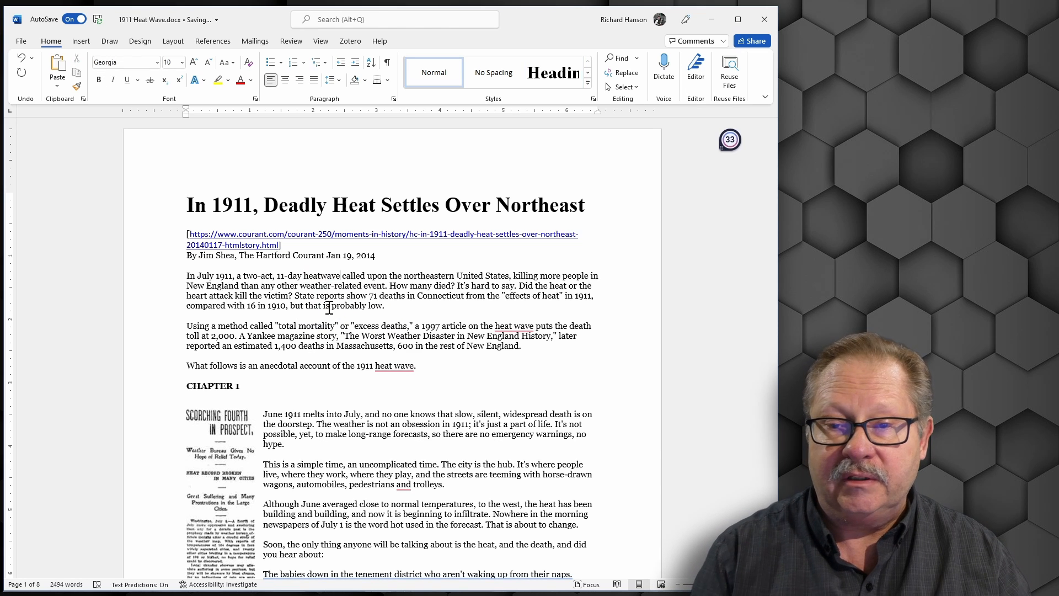
pyautogui.rightClick(514, 325)
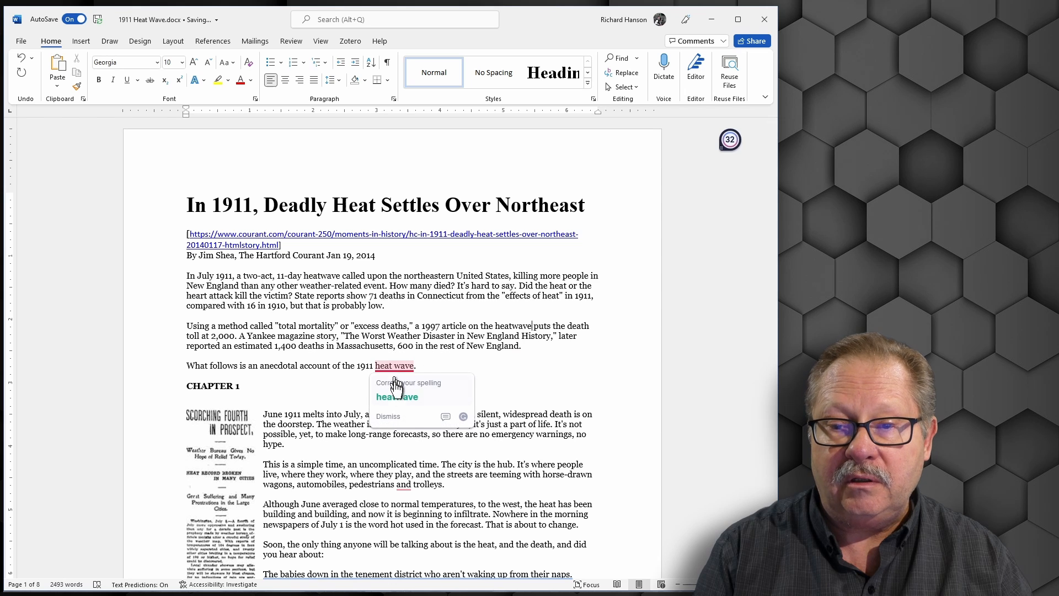
pyautogui.click(398, 396)
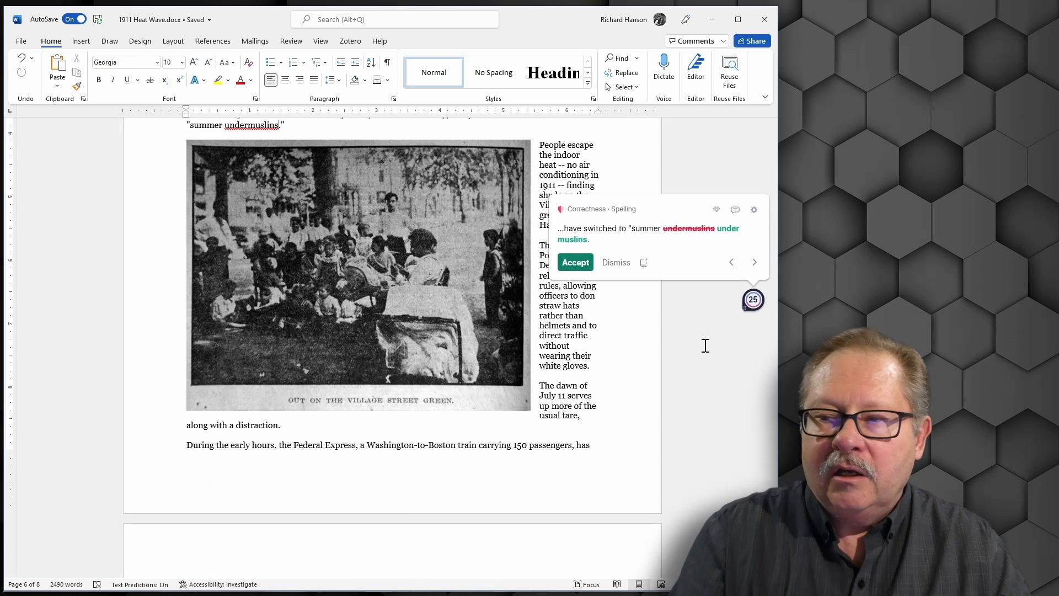
pyautogui.moveTo(752, 300)
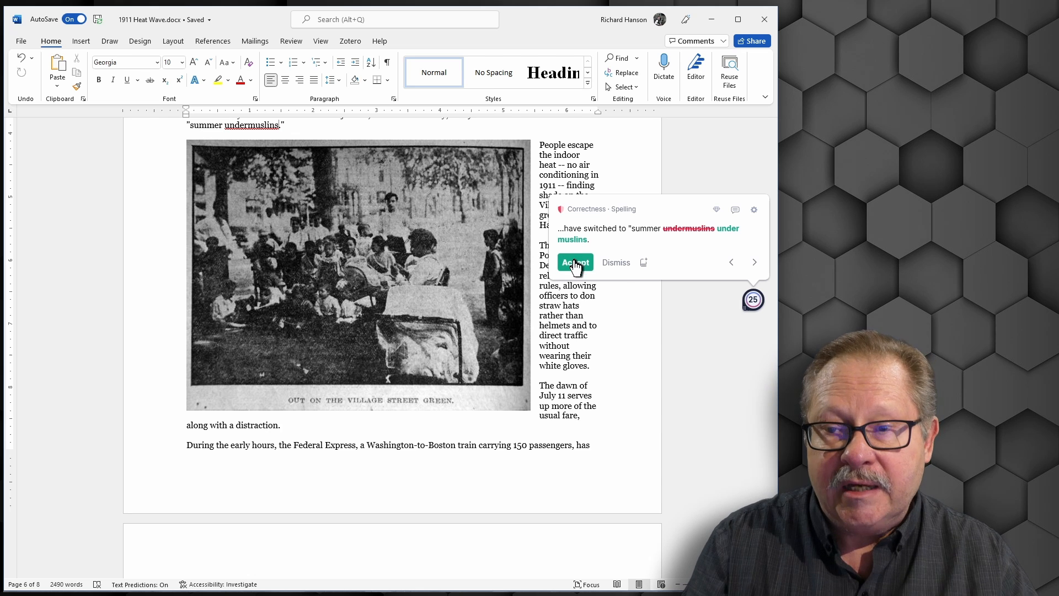
# Step: Accept 'under muslins' for 'undermuslins' and resolve the following 'to day' suggestion
pyautogui.click(576, 262)
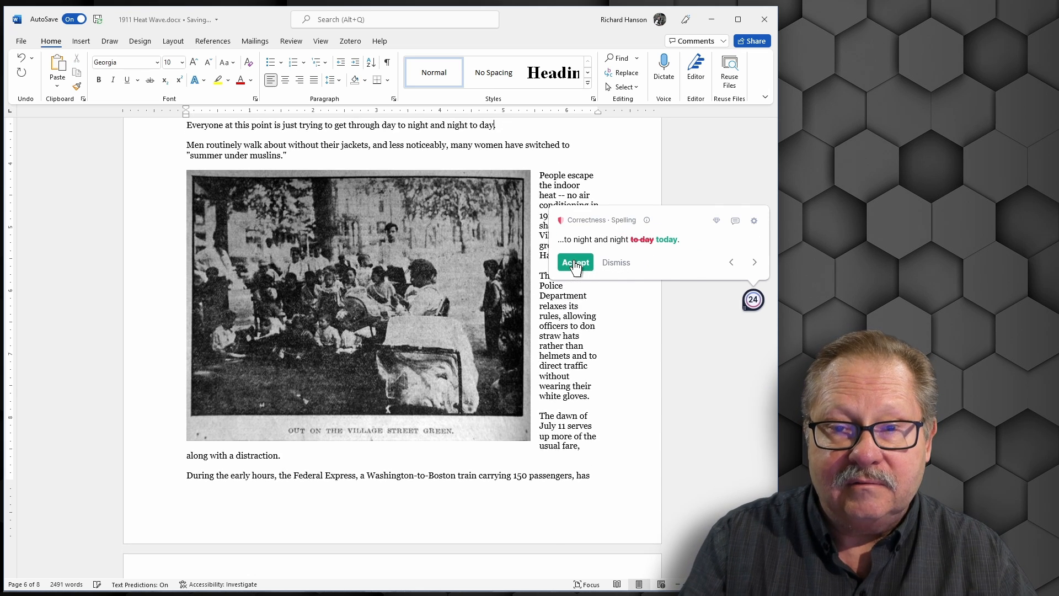
pyautogui.click(575, 262)
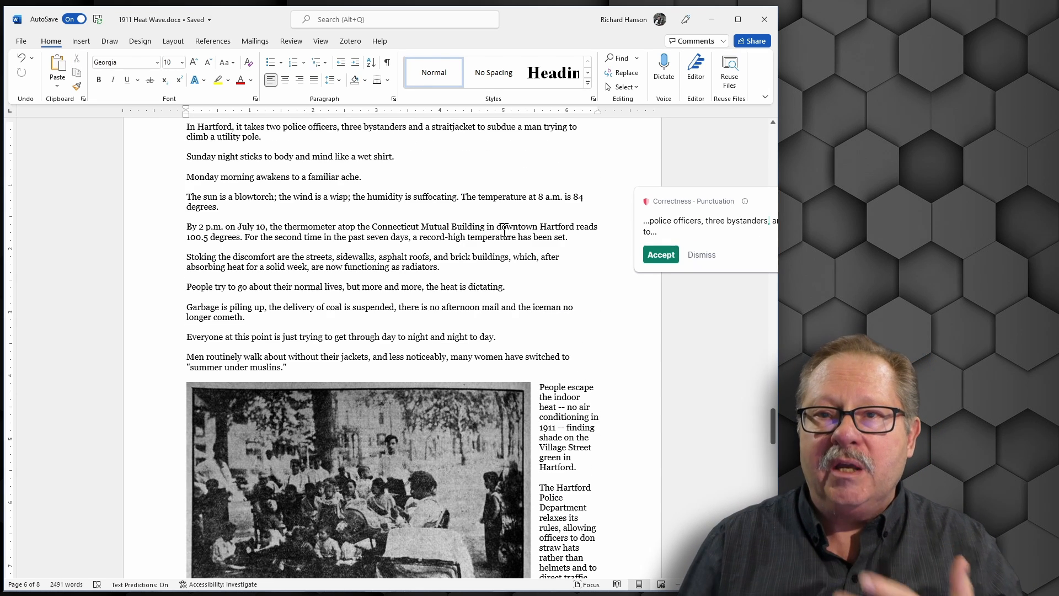